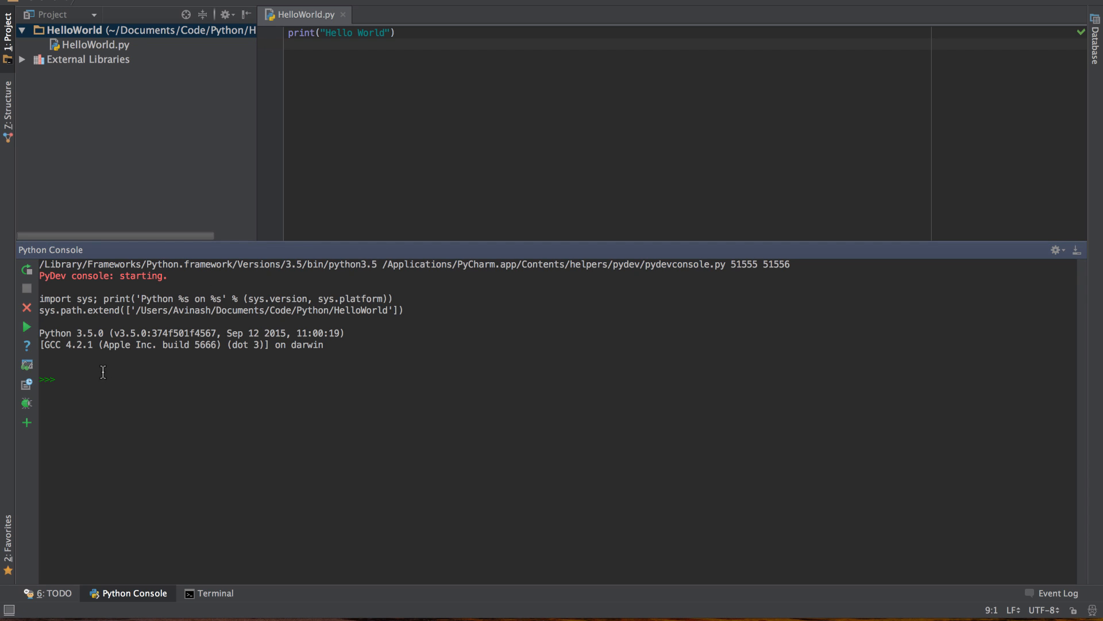
Run a try block with if name > 3: print("Hello") and an except printing the error message
type("try:")
type("if name")
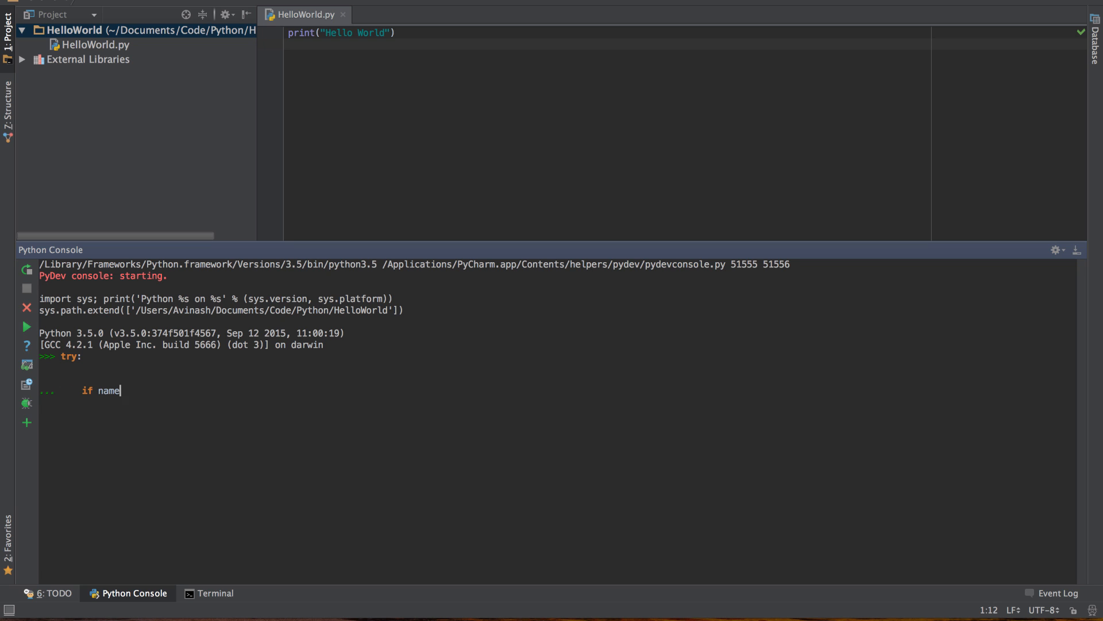
type("> 3:")
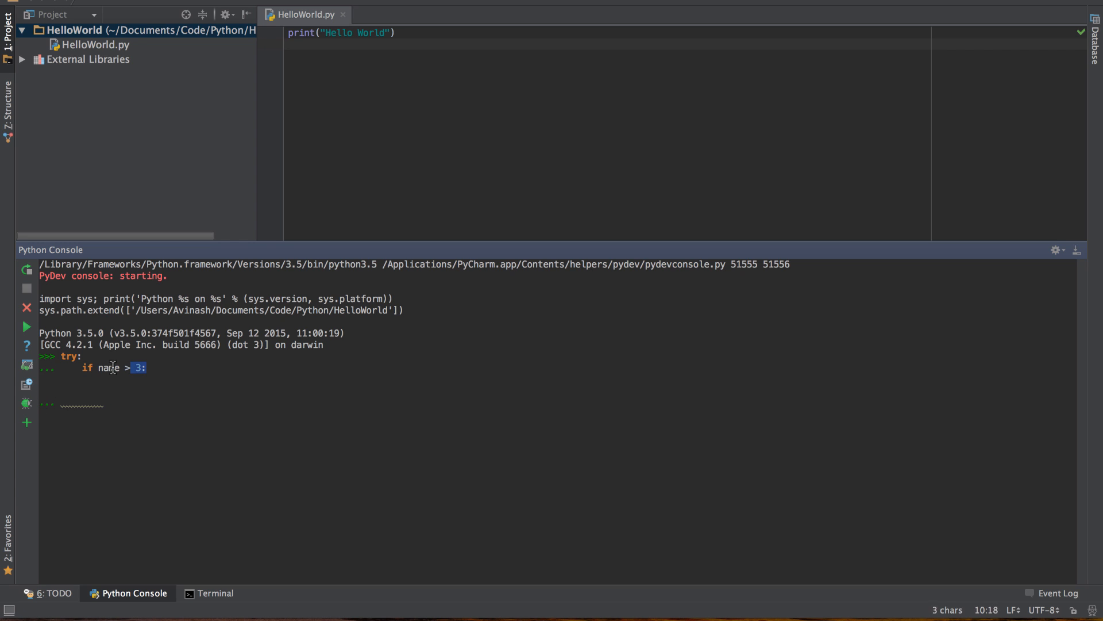
left_click(104, 403)
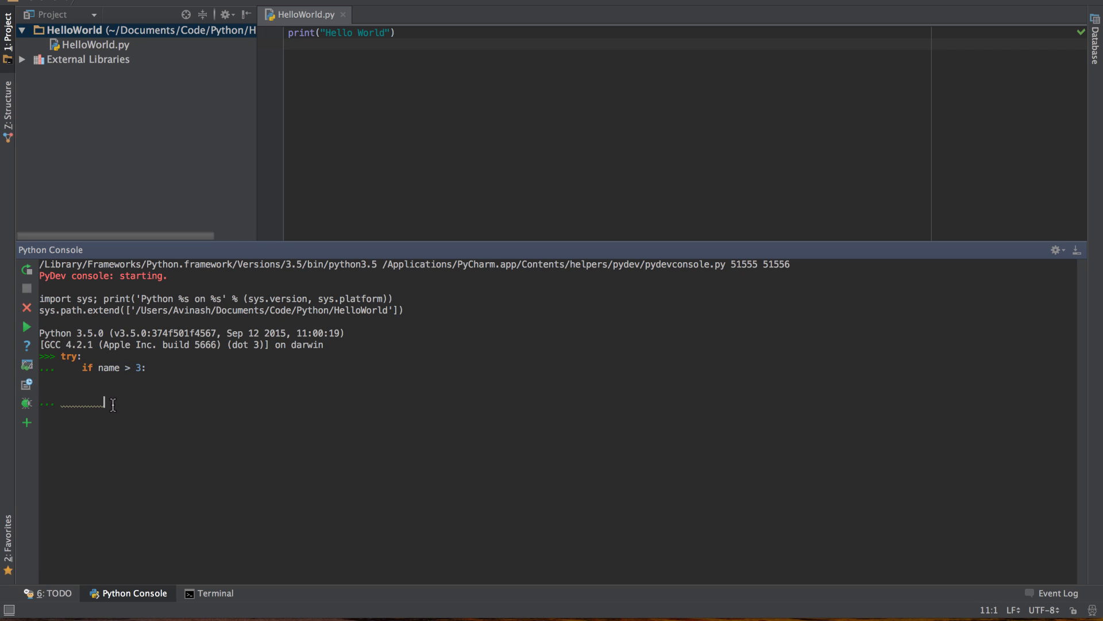
type("print()")
type("except")
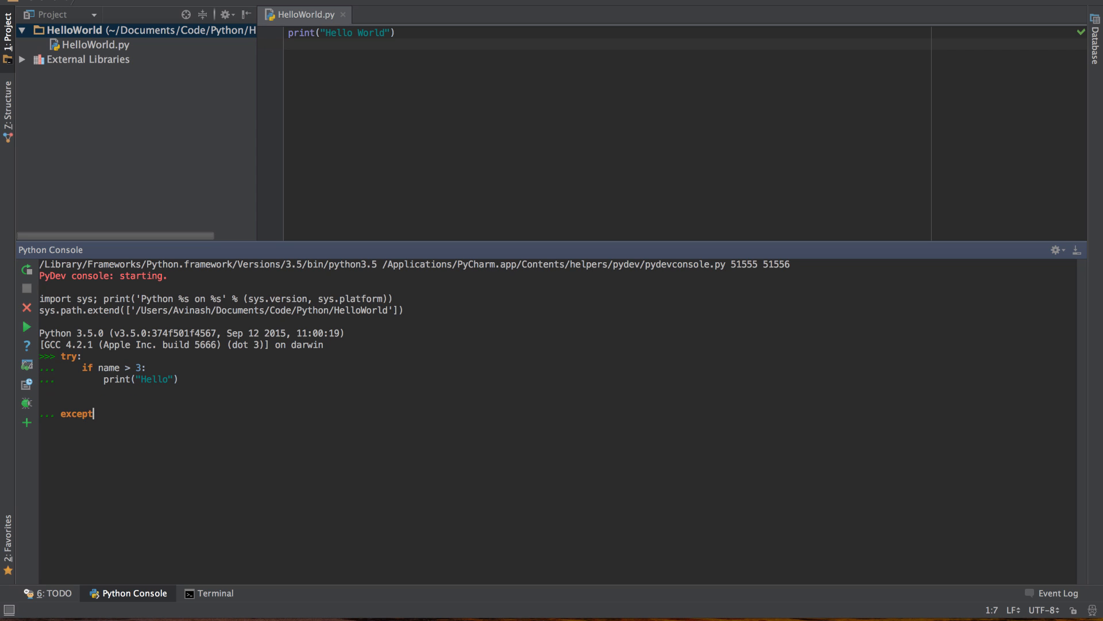
type(":")
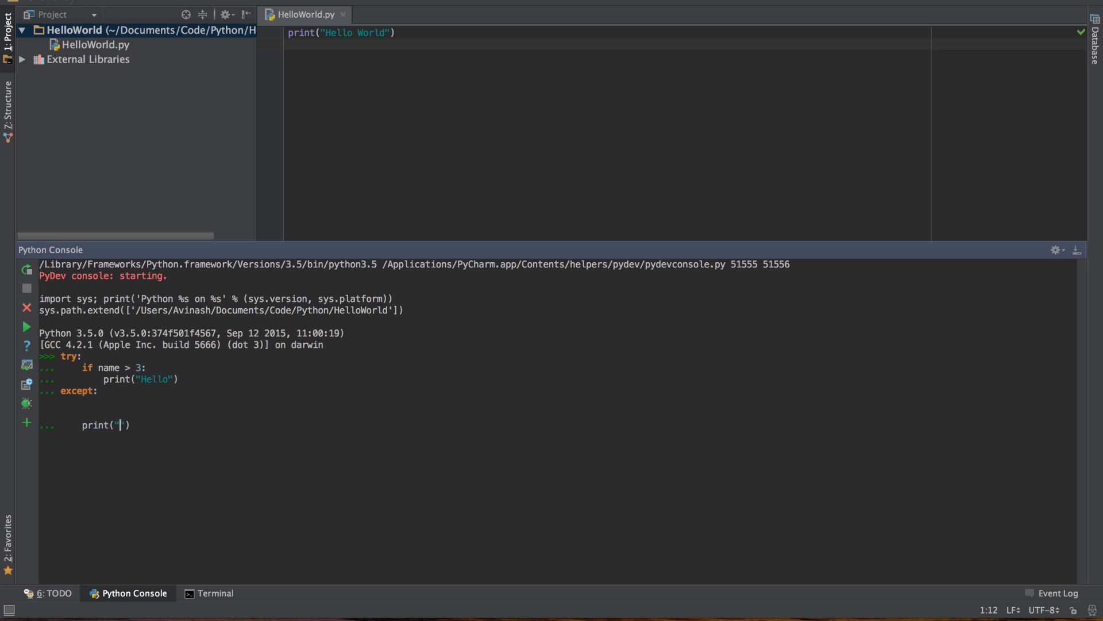
type("There's something wrong with y")
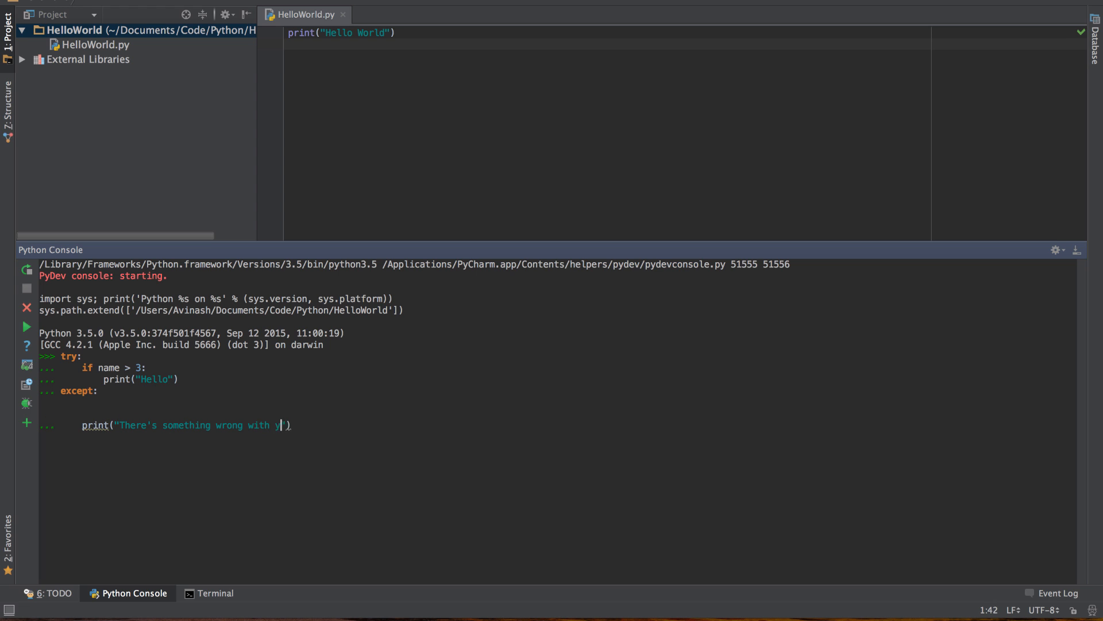
type("our code – please check again")
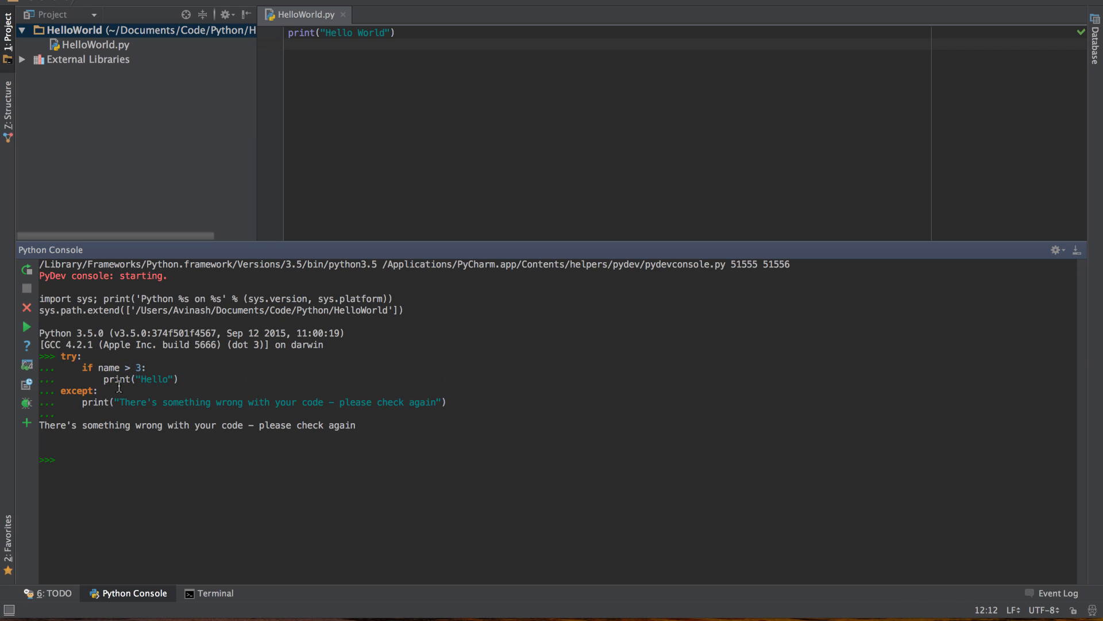
Highlight the undefined 'name' variable, then start a # comment at the console prompt
double_click(109, 367)
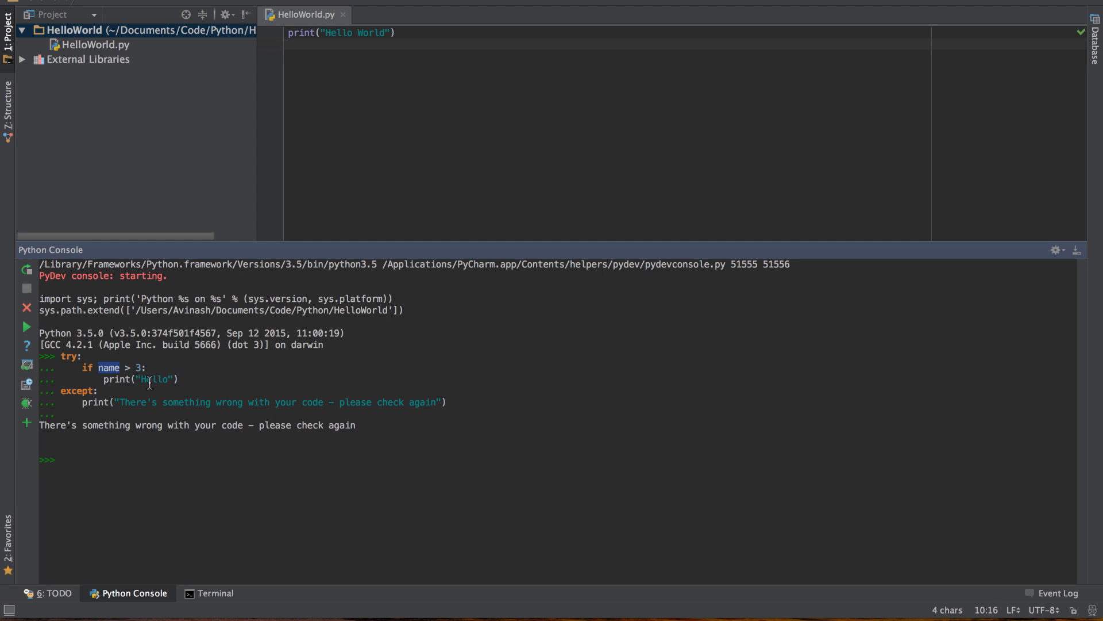
mouse_move(68, 386)
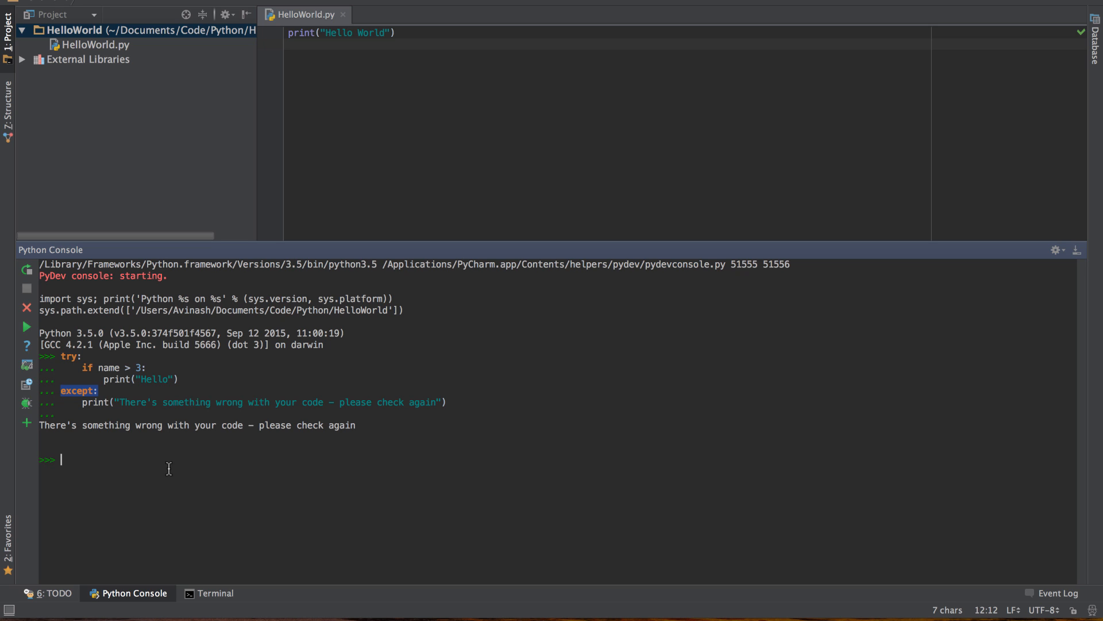
type("#")
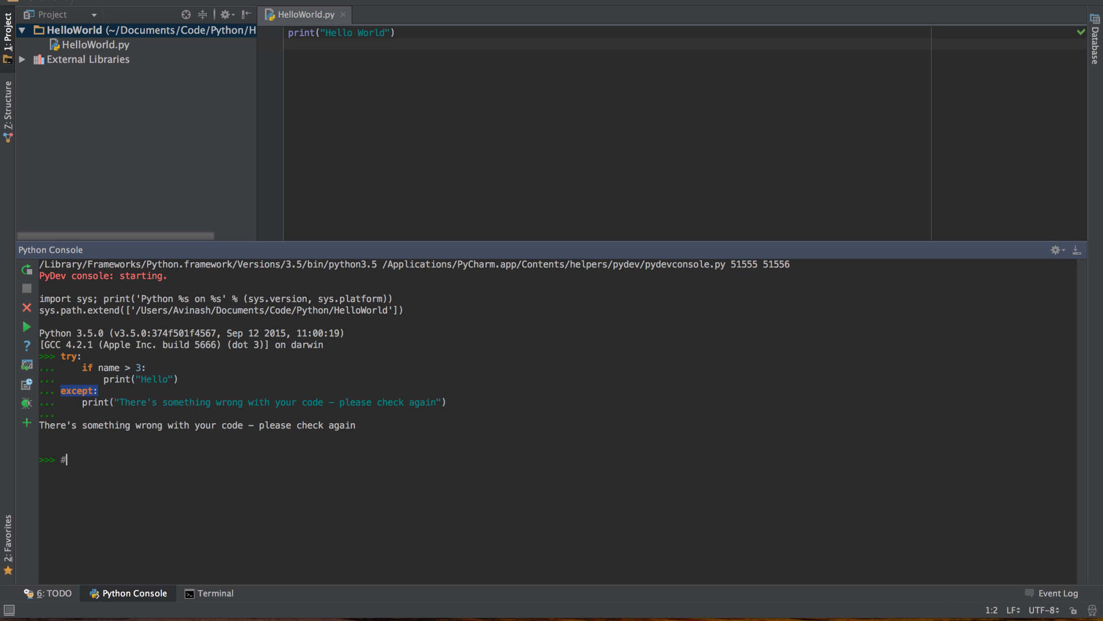
Finish the console comment '#This is a comment' and move to the HelloWorld.py editor
type("This is a comment")
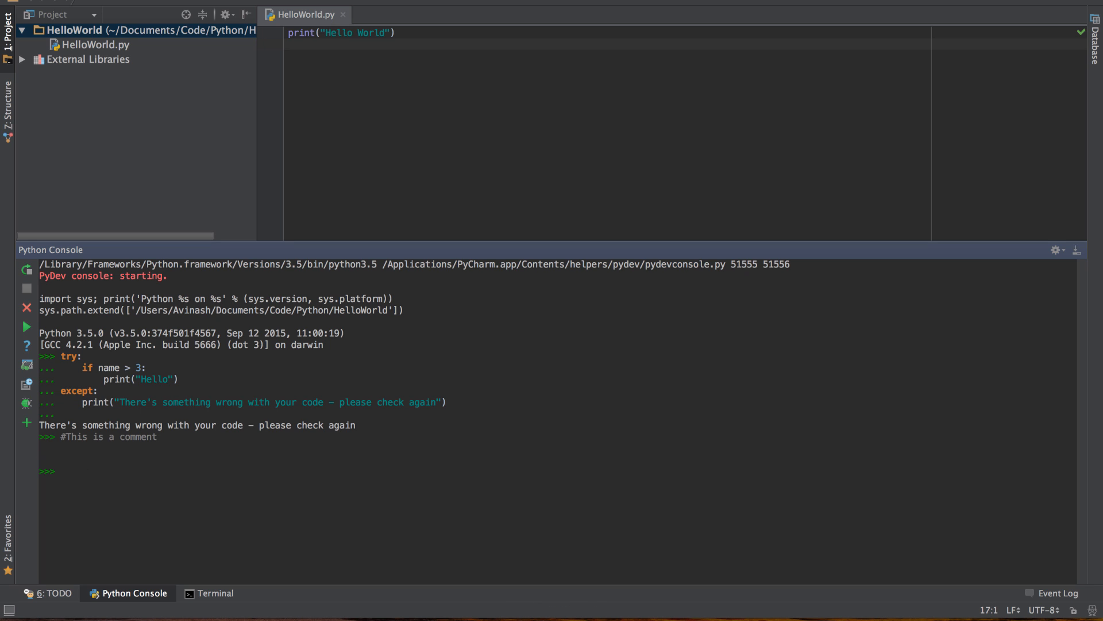
left_click(159, 516)
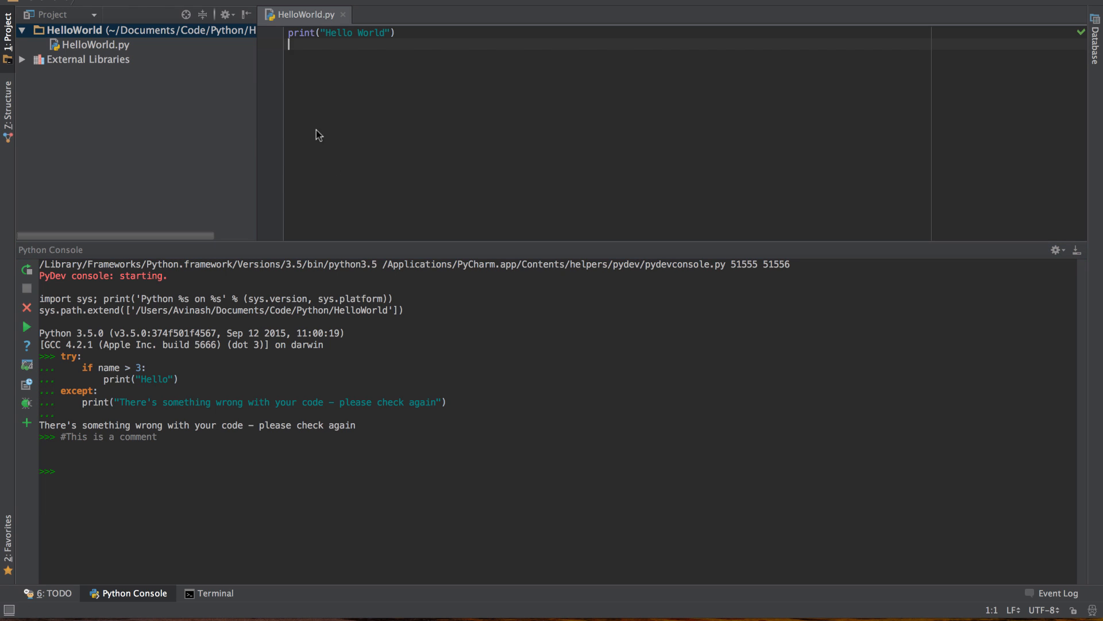
mouse_move(120, 53)
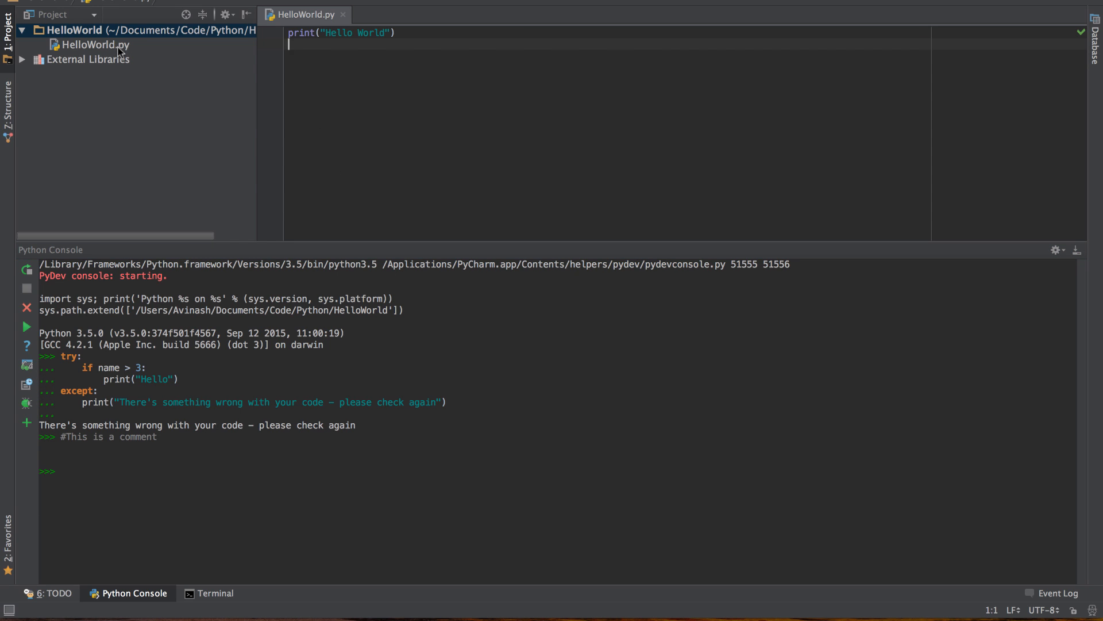
Select HelloWorld.py and type '#This is a comment' below the print line
left_click(97, 44)
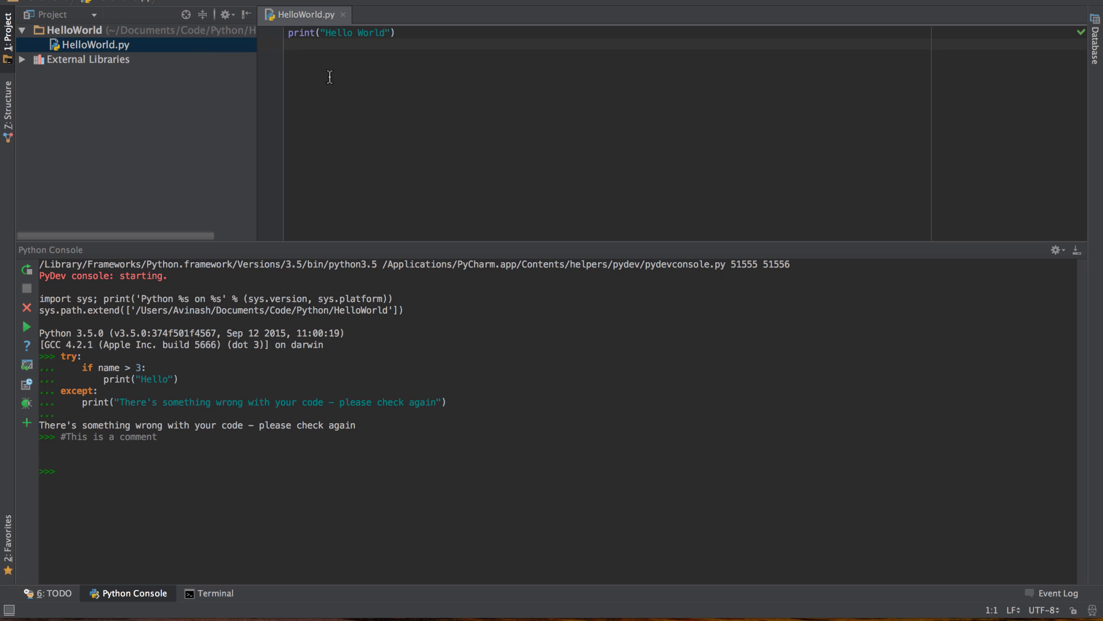
type("#T")
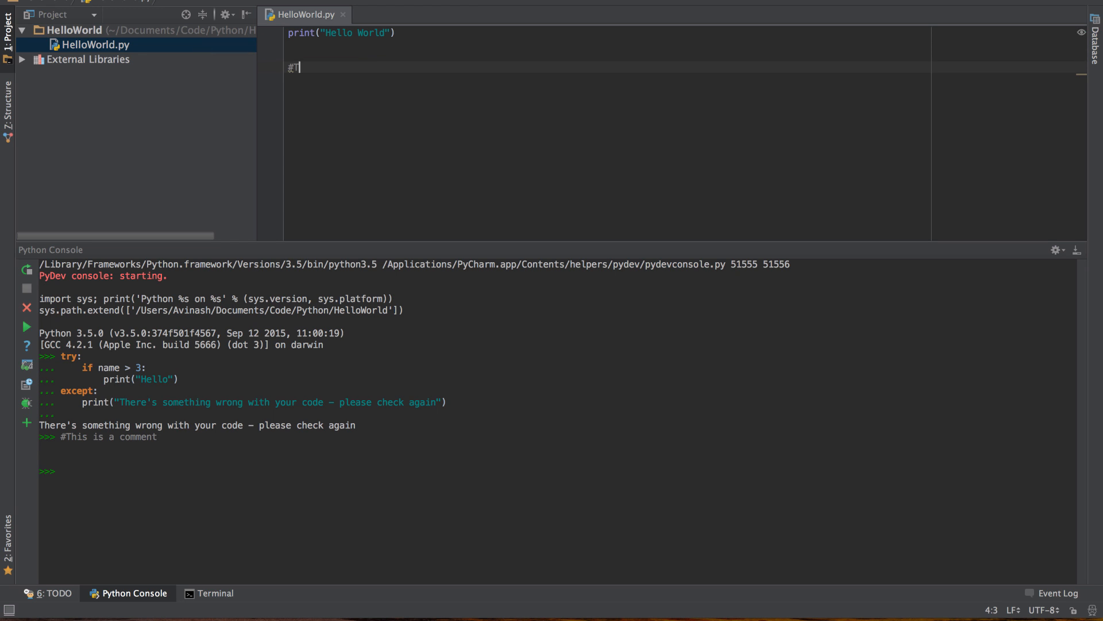
type("his is a comment")
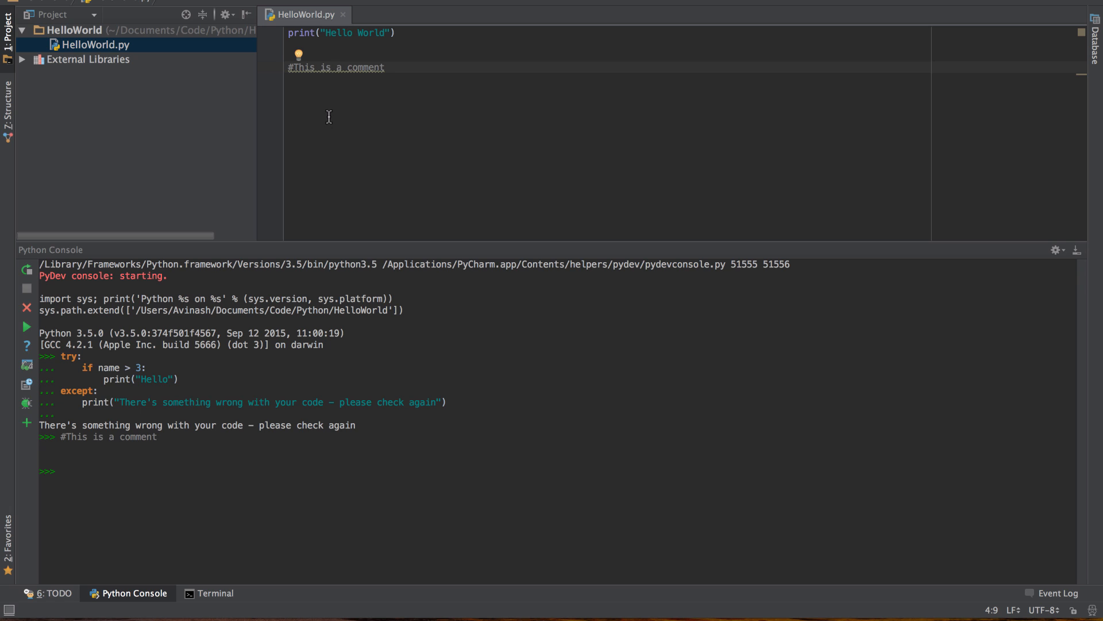
mouse_move(330, 120)
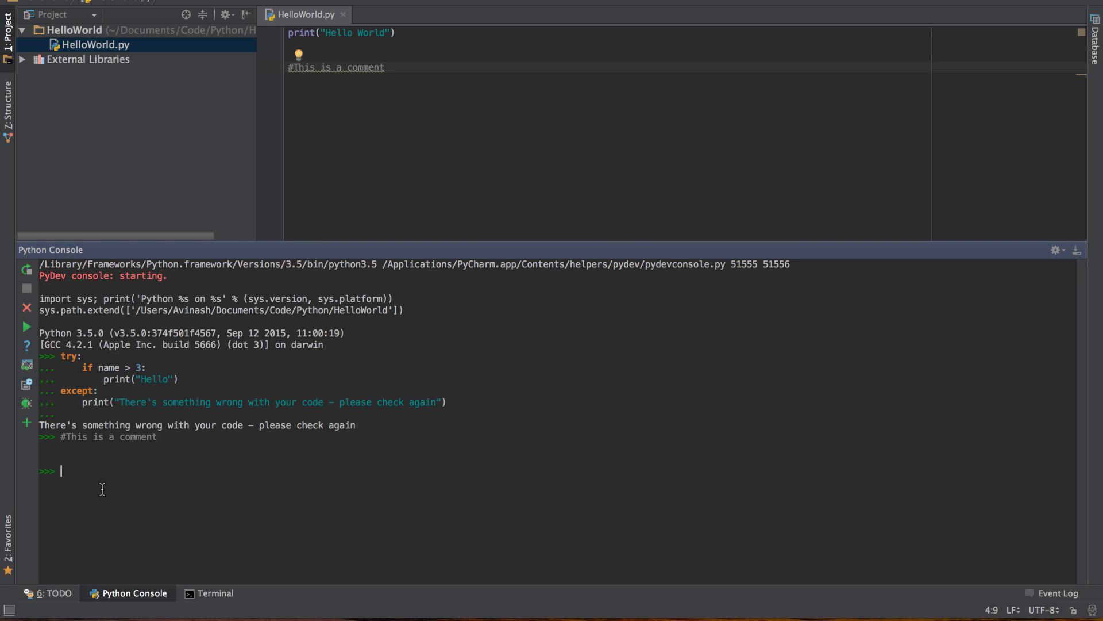
Evaluate a triple-quoted comment ending 'this is great' and highlight the echoed string
type("\"\"\"")
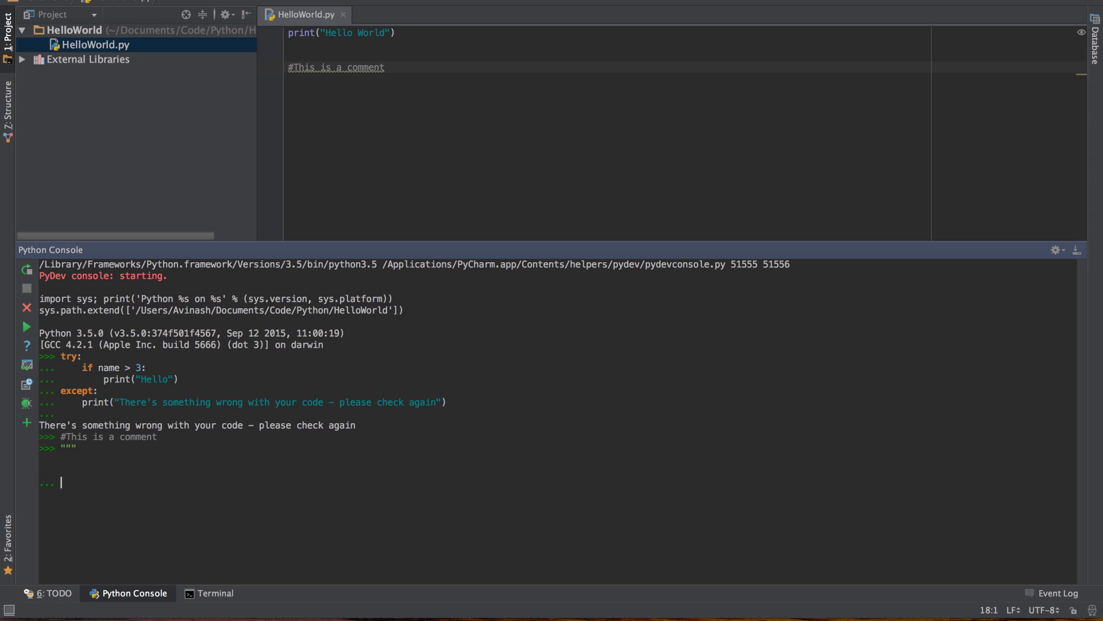
type("This is a commen")
type("its multiple lines")
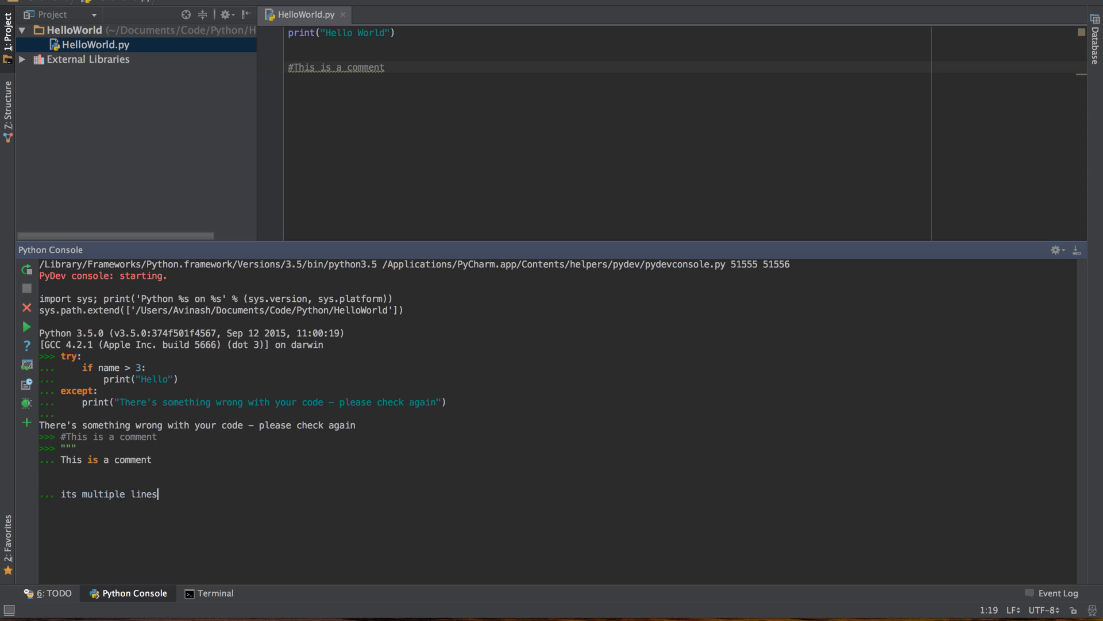
type("this is great")
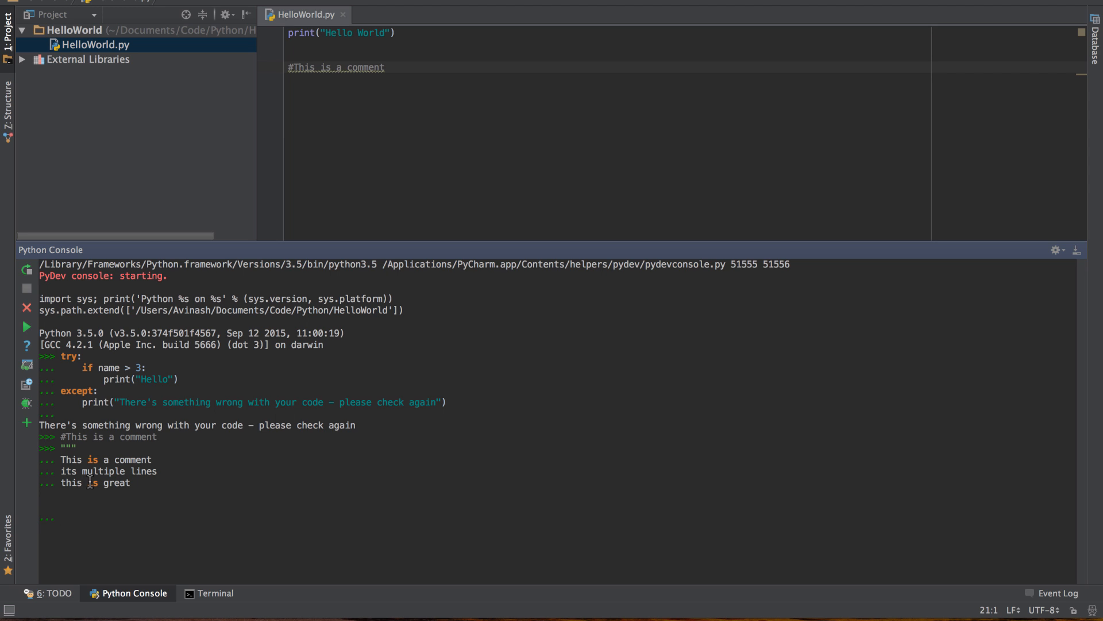
type("\"\"\"")
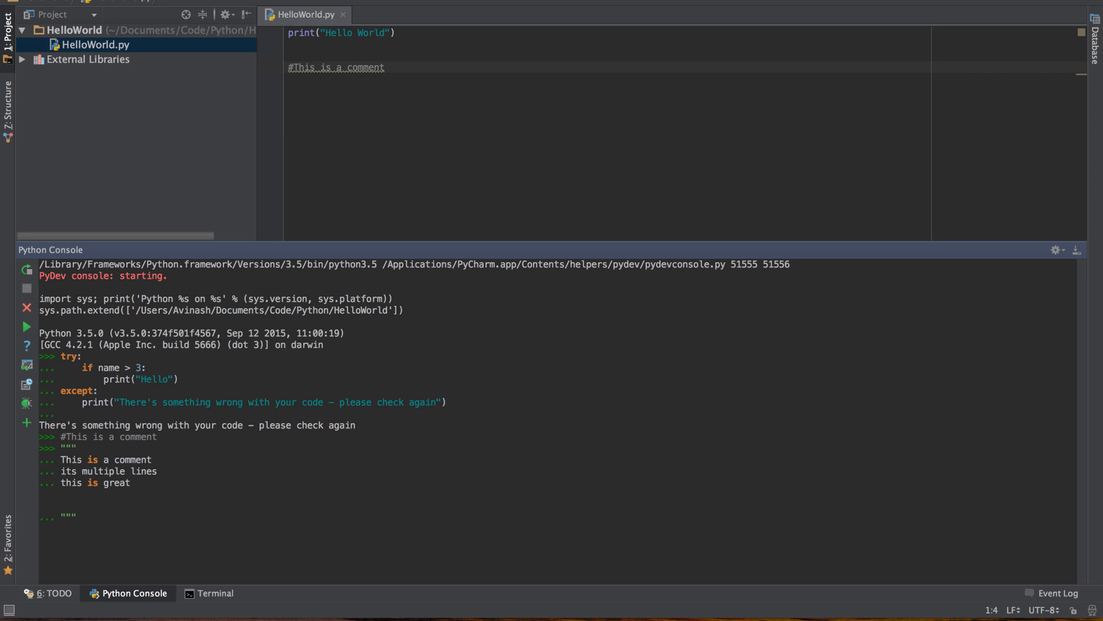
key("Enter")
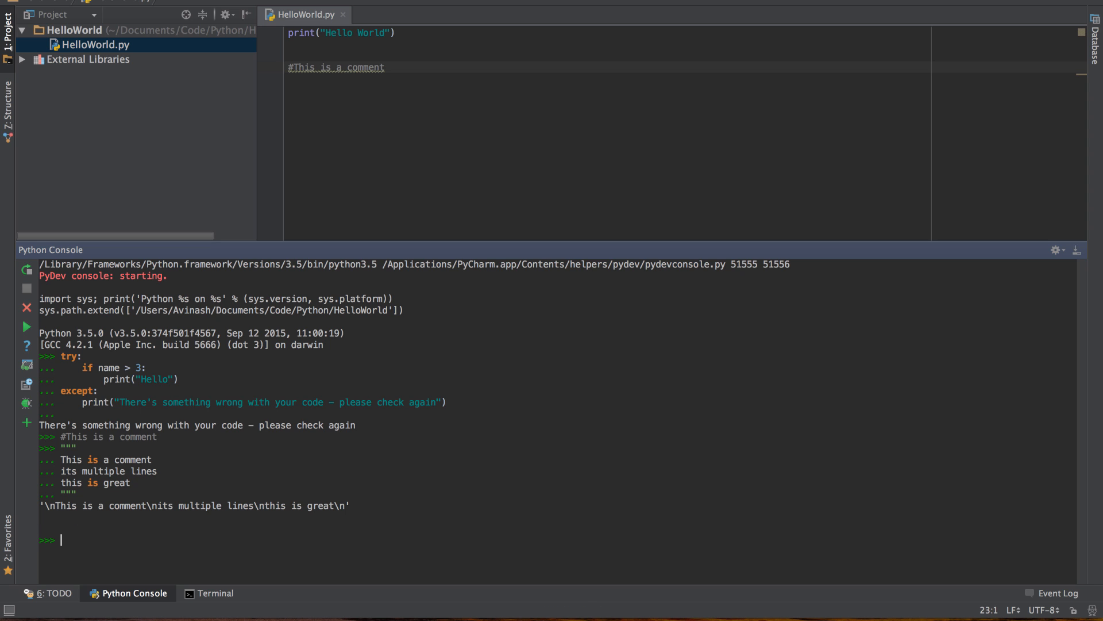
triple_click(194, 506)
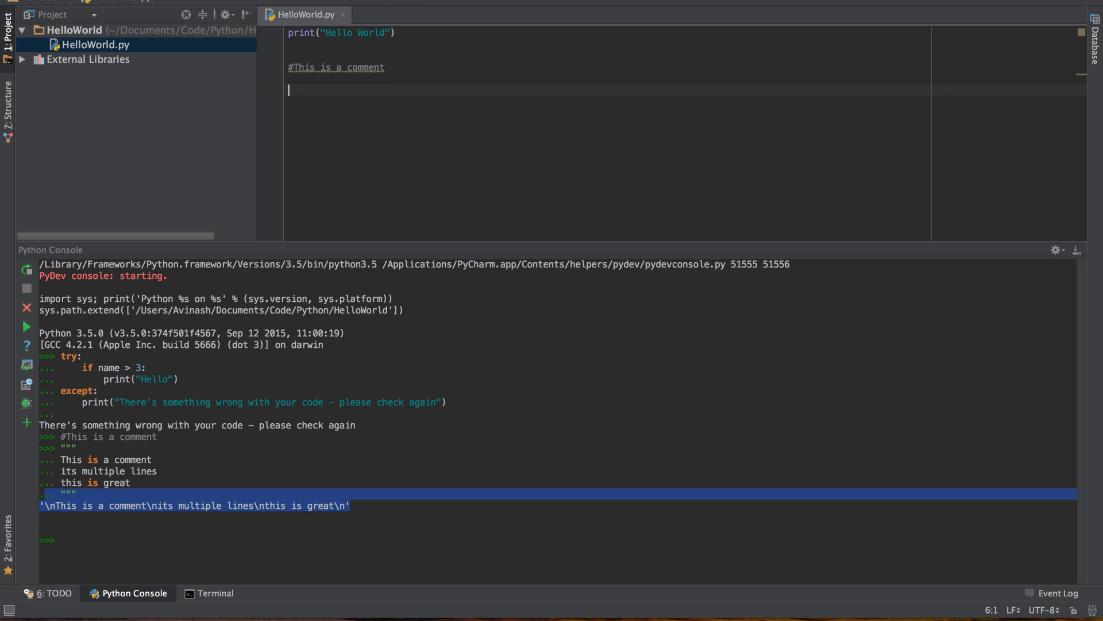
Type a triple-quoted block with 'THis is a comment', 'It continues', 'Hello' in HelloWorld.py
type("\"\"\"")
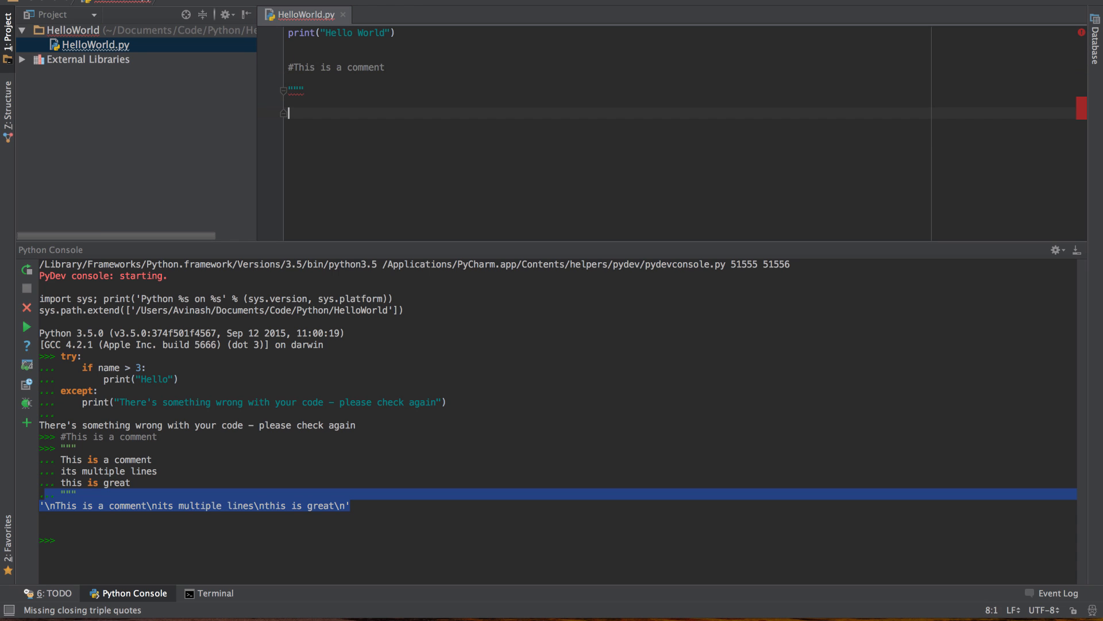
type("THis is a commen")
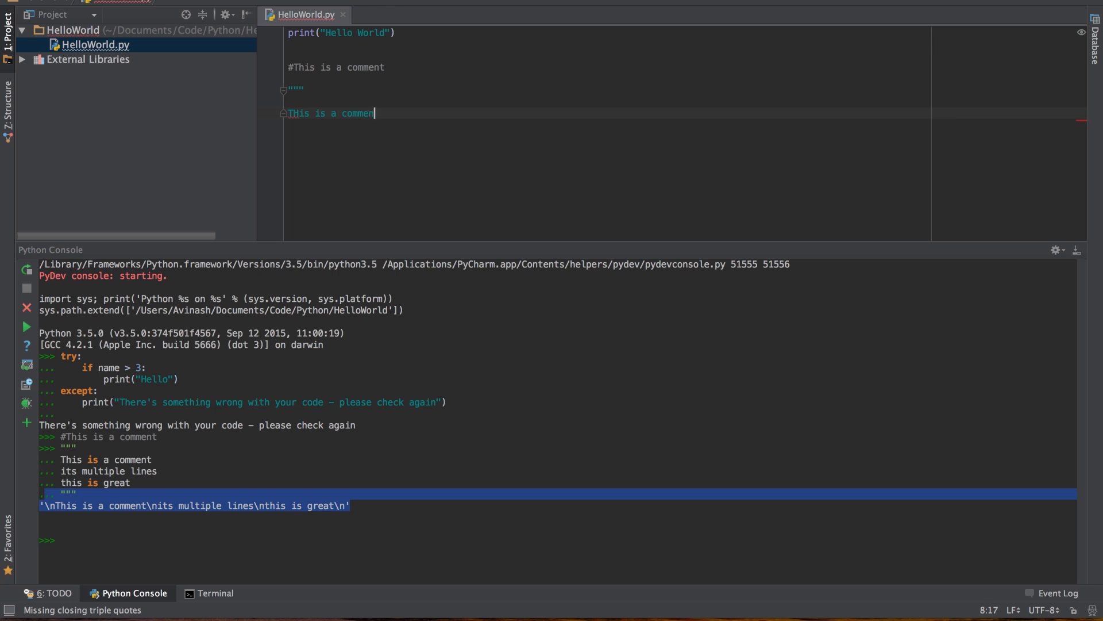
type("It continues")
type("Hello")
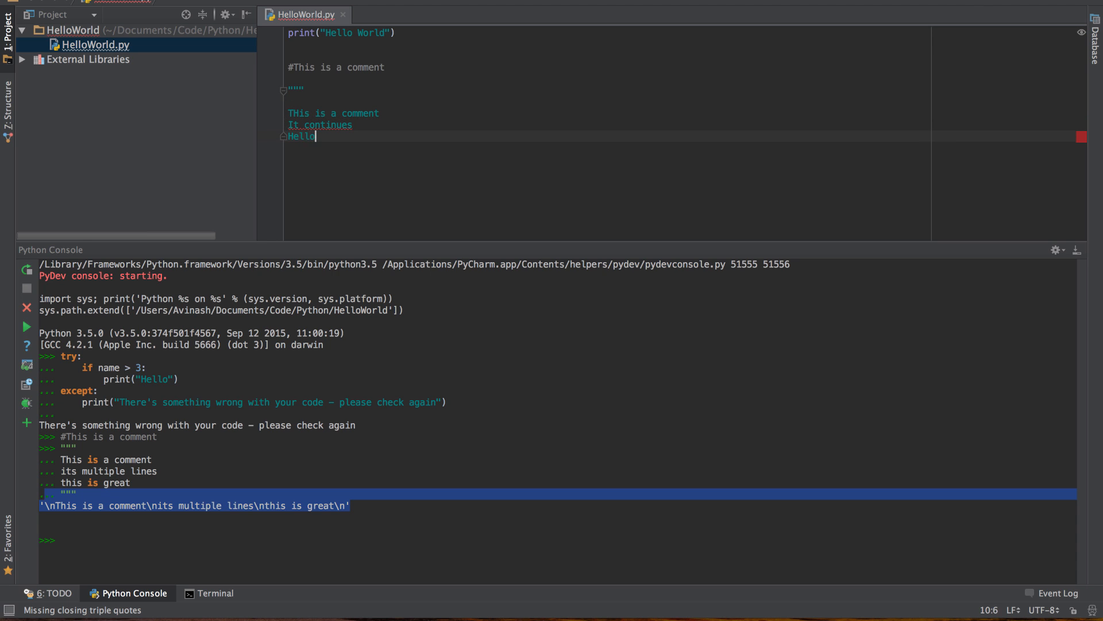
type("\"\"\"")
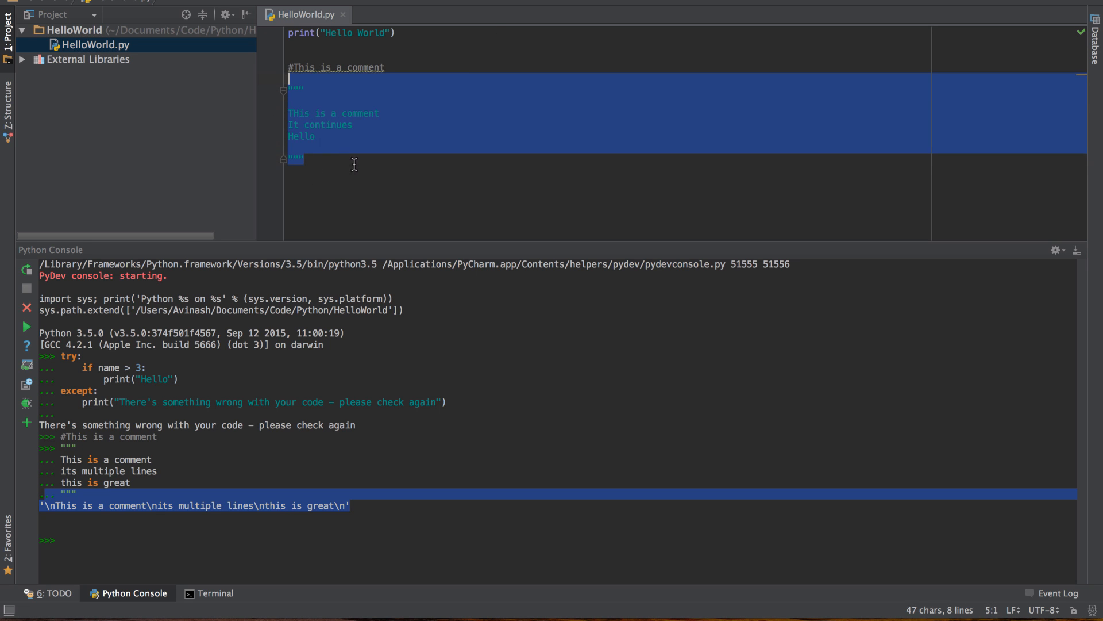
left_click(354, 165)
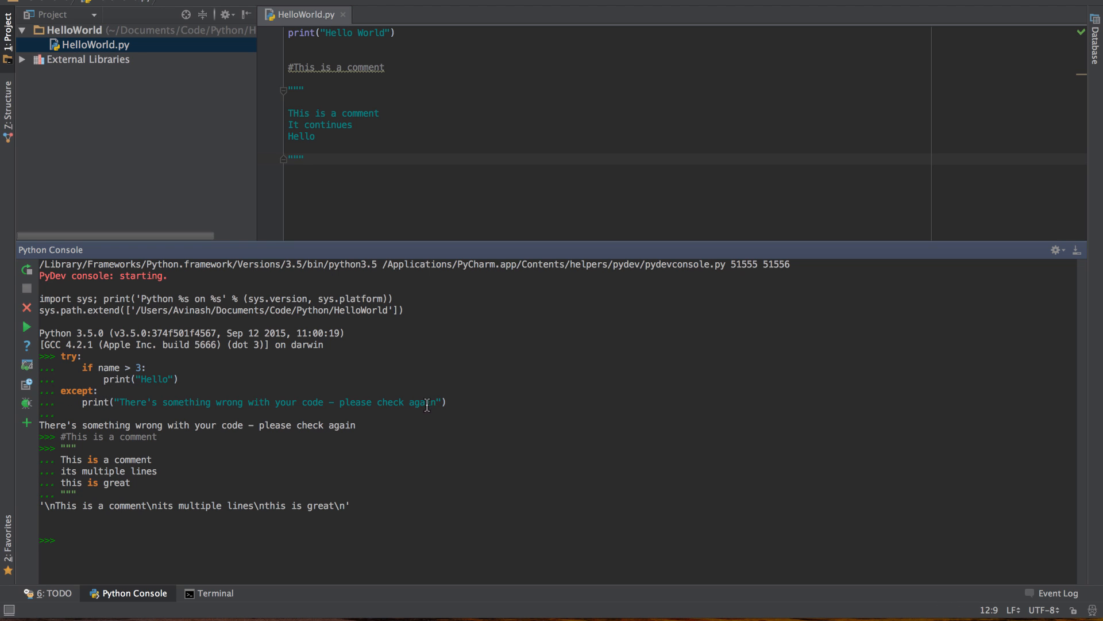
mouse_move(385, 294)
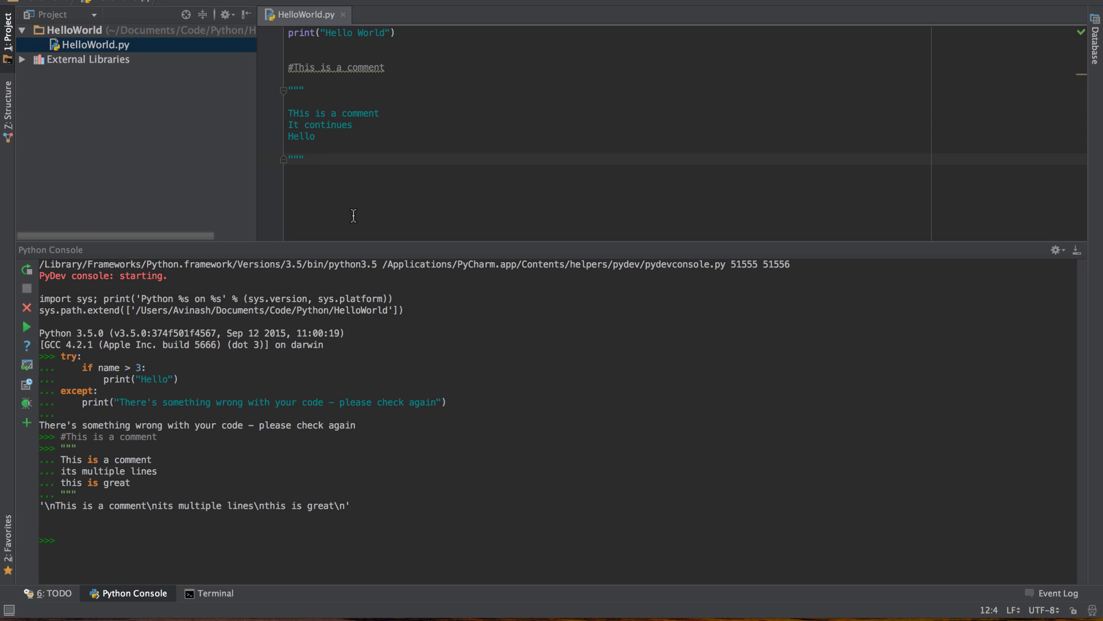
mouse_move(352, 219)
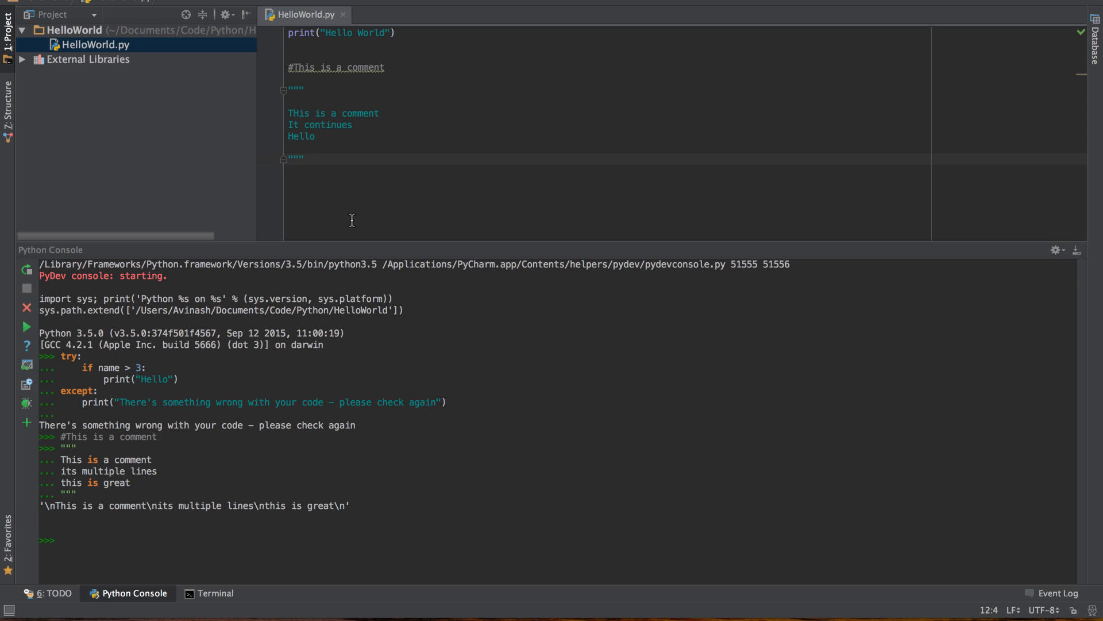